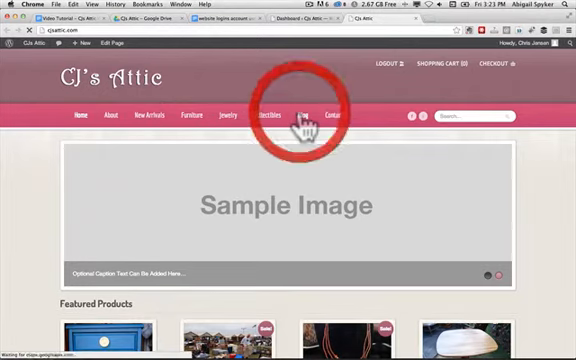
Open the CJ's Attic blog listing from the top navigation and browse down to Sample Blog Post 1
left_click(288, 114)
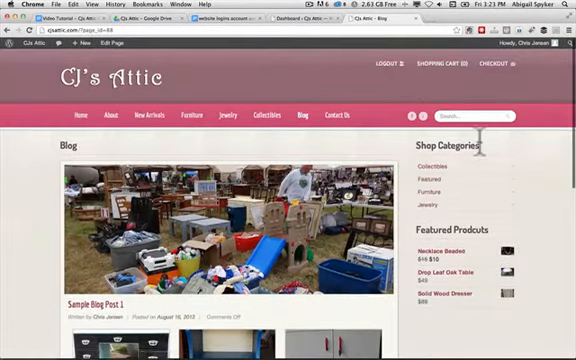
scroll("down", 3)
type("Getting r")
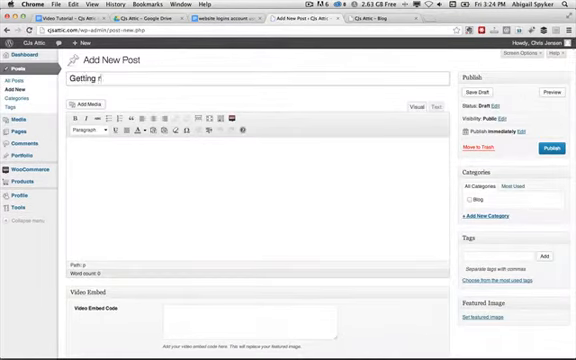
Title the new post 'Getting ready for the weekend' and begin its body with 'big event'
type("eady")
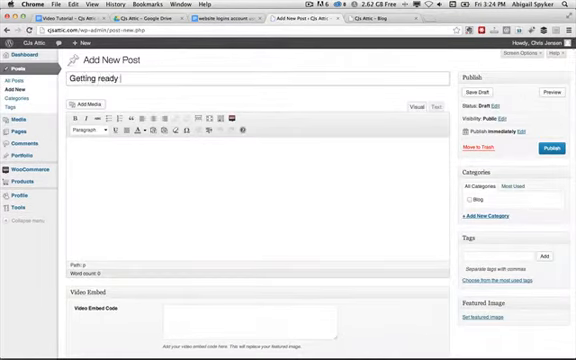
type("for the weekend")
left_click(498, 256)
type("bl")
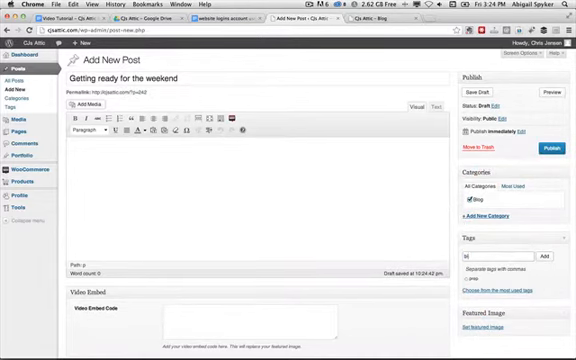
type("big event")
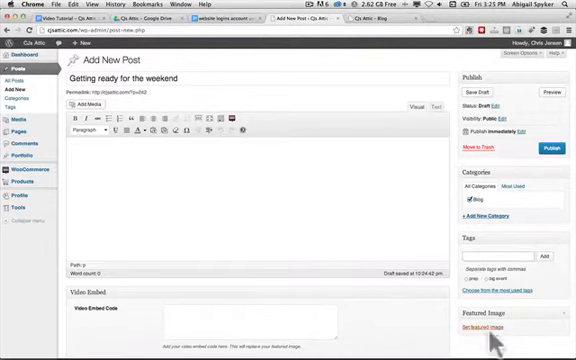
Start setting a featured image for the weekend post
left_click(494, 328)
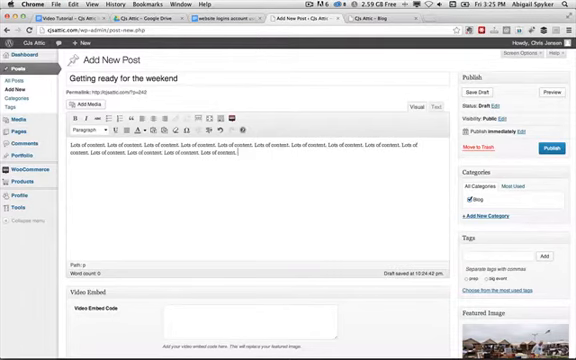
mouse_move(522, 164)
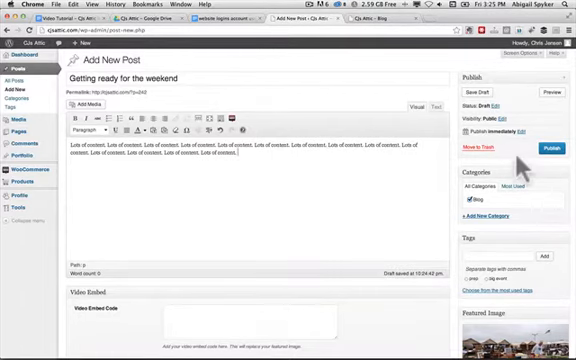
Publish the weekend post
left_click(544, 148)
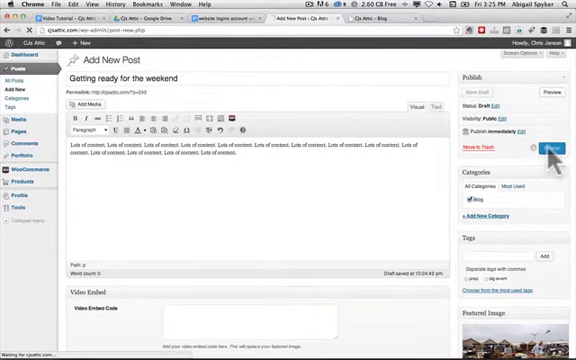
left_click(552, 148)
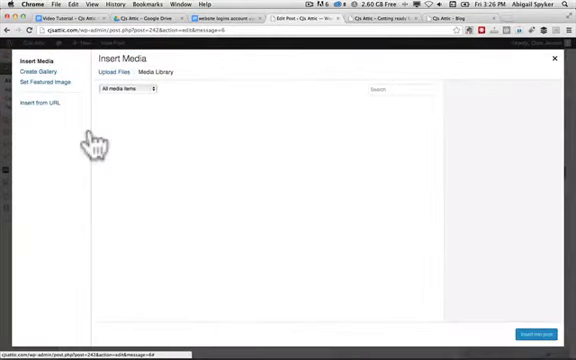
Start a Create Gallery and browse the Media Library for existing photos
left_click(120, 72)
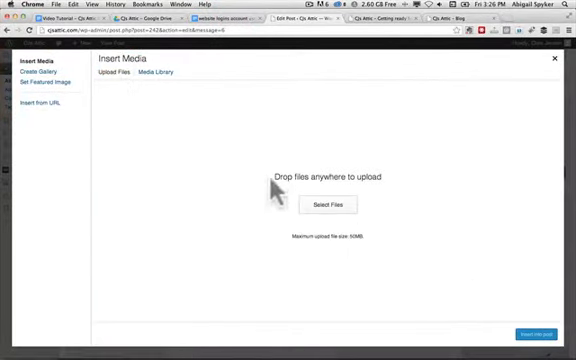
left_click(340, 204)
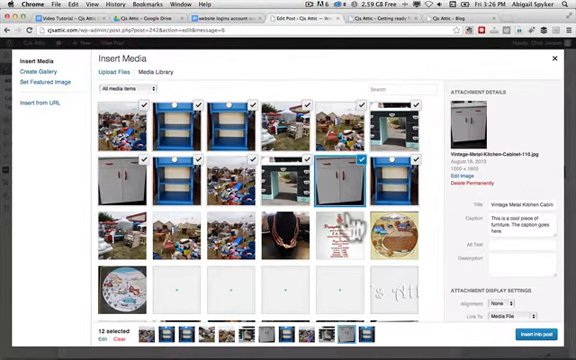
mouse_move(352, 230)
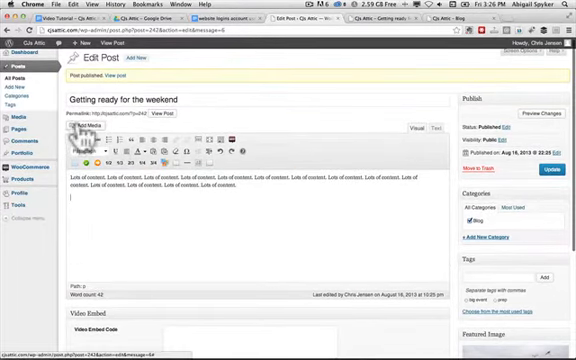
Reopen the media picker to insert the photo gallery into the weekend post
left_click(84, 128)
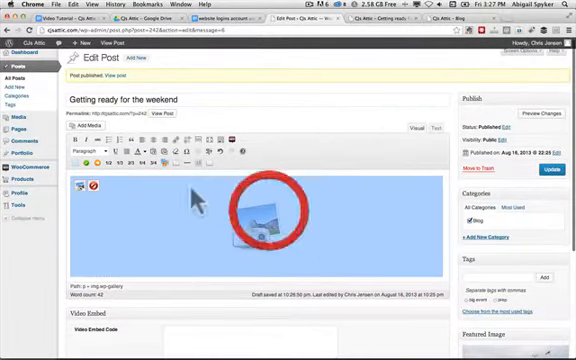
Scroll down the updated weekend post on the live CJ's Attic blog
scroll("down", 3)
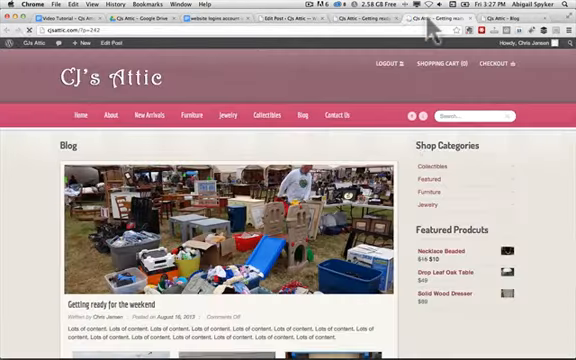
scroll("down", 3)
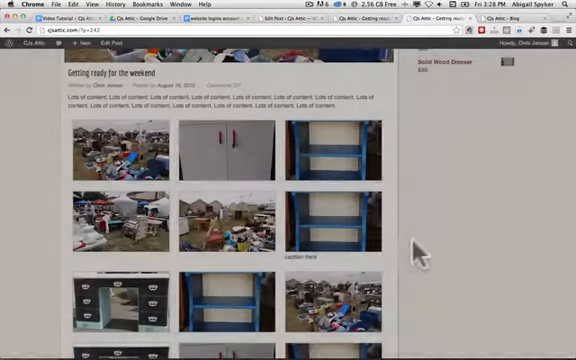
scroll("down", 3)
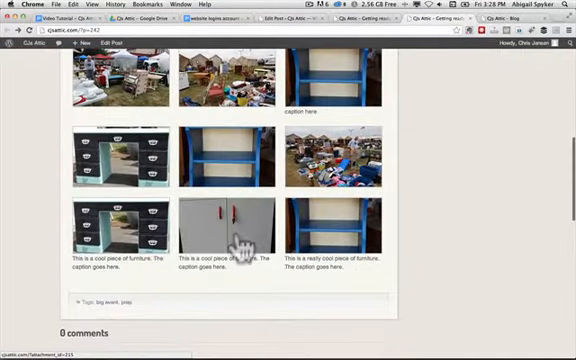
left_click(236, 216)
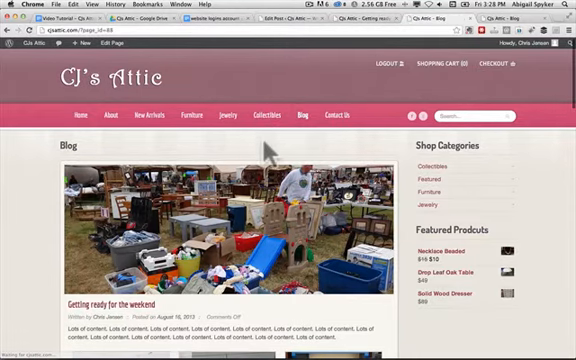
Show the All Posts list in the WordPress dashboard
scroll("down", 3)
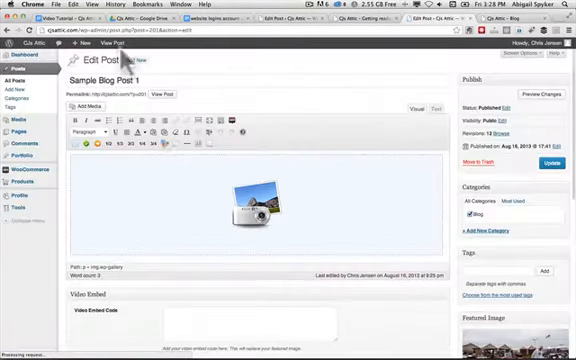
scroll("down", 3)
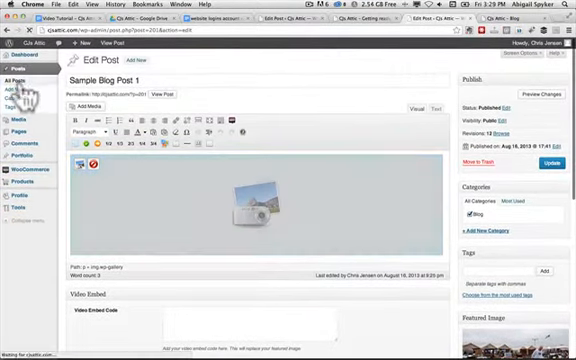
left_click(16, 80)
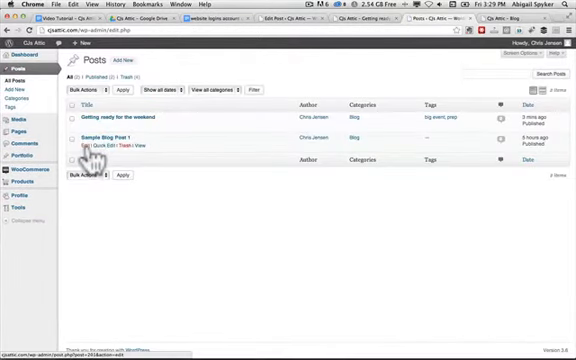
Open Sample Blog Post 1 in the editor and dismiss the Insert/edit link dialog
left_click(108, 140)
type("contac")
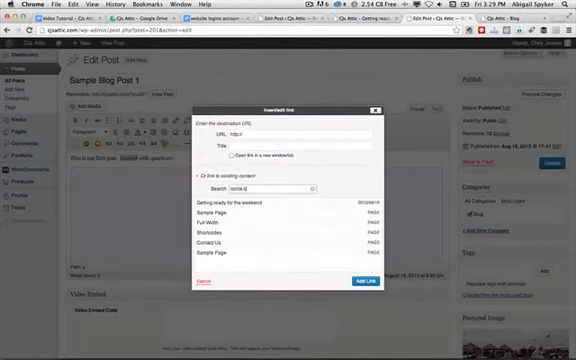
left_click(242, 204)
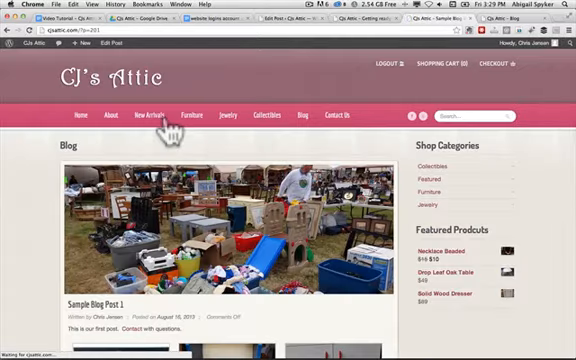
scroll("down", 3)
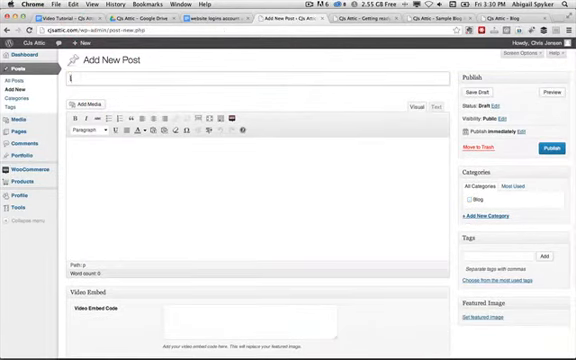
Title the new post 'last weekend was fun' and publish it
type("last weekend was fu")
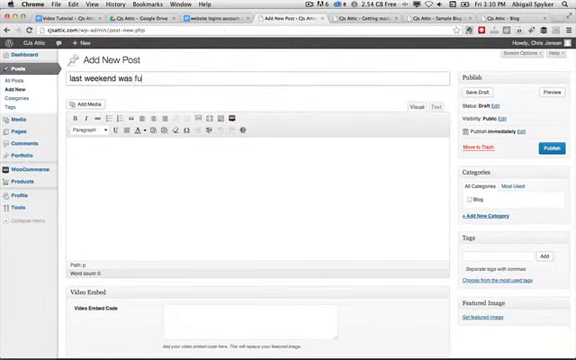
left_click(468, 204)
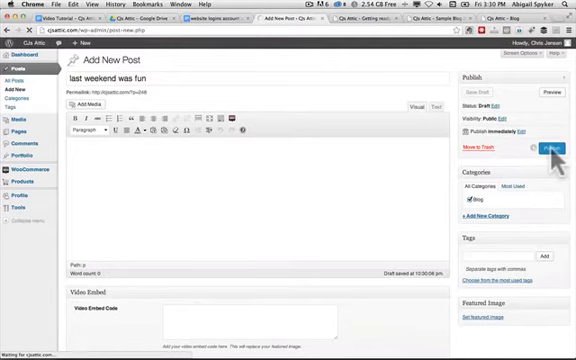
left_click(548, 148)
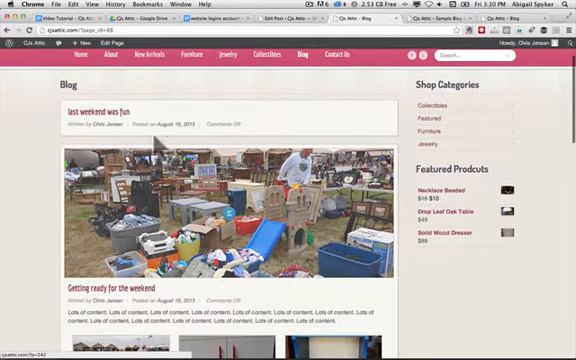
Scroll down the Blog page to find the new 'last weekend was fun' post
scroll("down", 3)
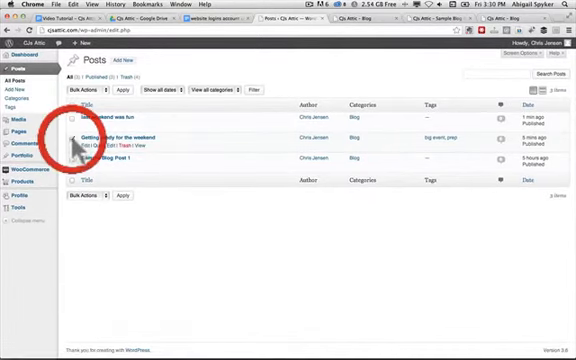
Quick Edit 'Getting ready for the weekend' to Draft status and update it
left_click(92, 148)
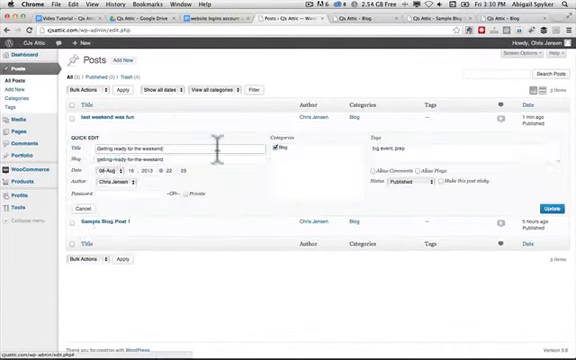
left_click(396, 184)
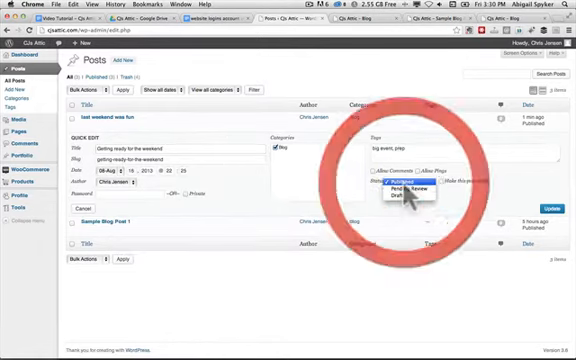
left_click(398, 204)
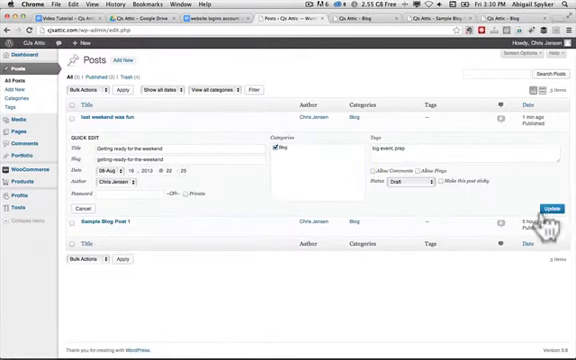
left_click(544, 212)
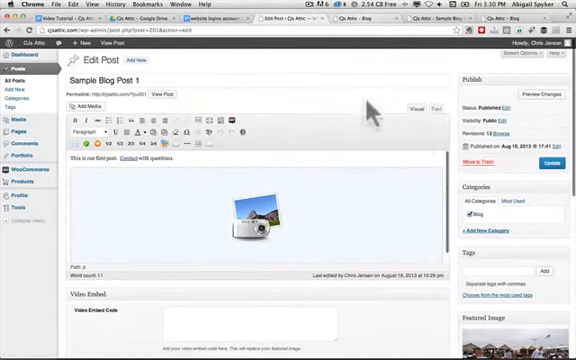
scroll("down", 3)
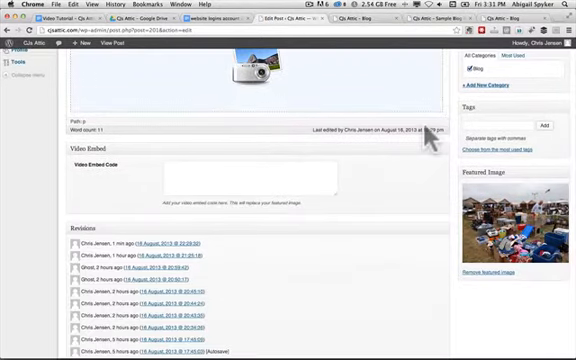
scroll("up", 3)
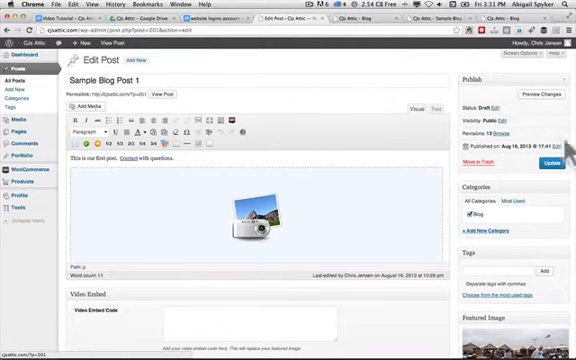
Edit the Published on date to a future day in August 2014
left_click(550, 160)
type(" still working")
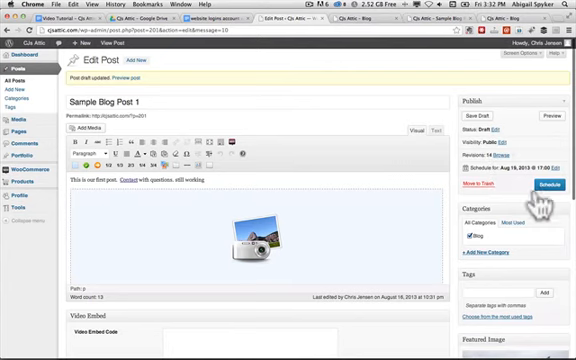
Schedule Sample Blog Post 1 for its August 2014 publish date
left_click(544, 184)
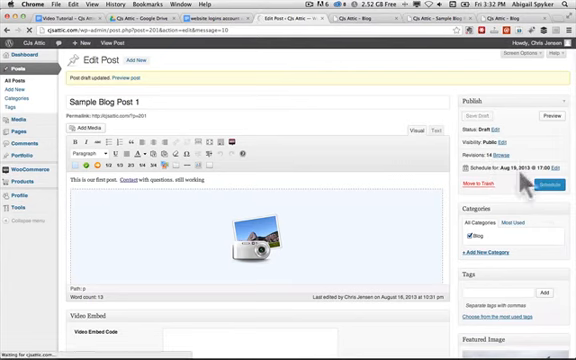
left_click(552, 184)
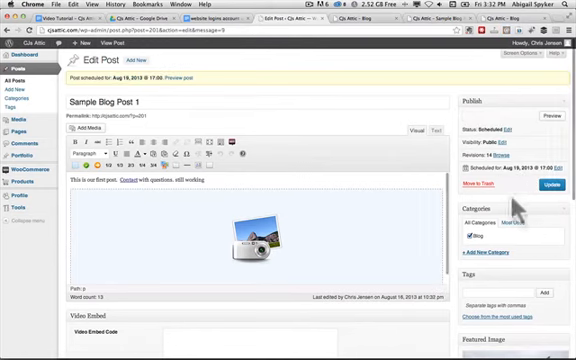